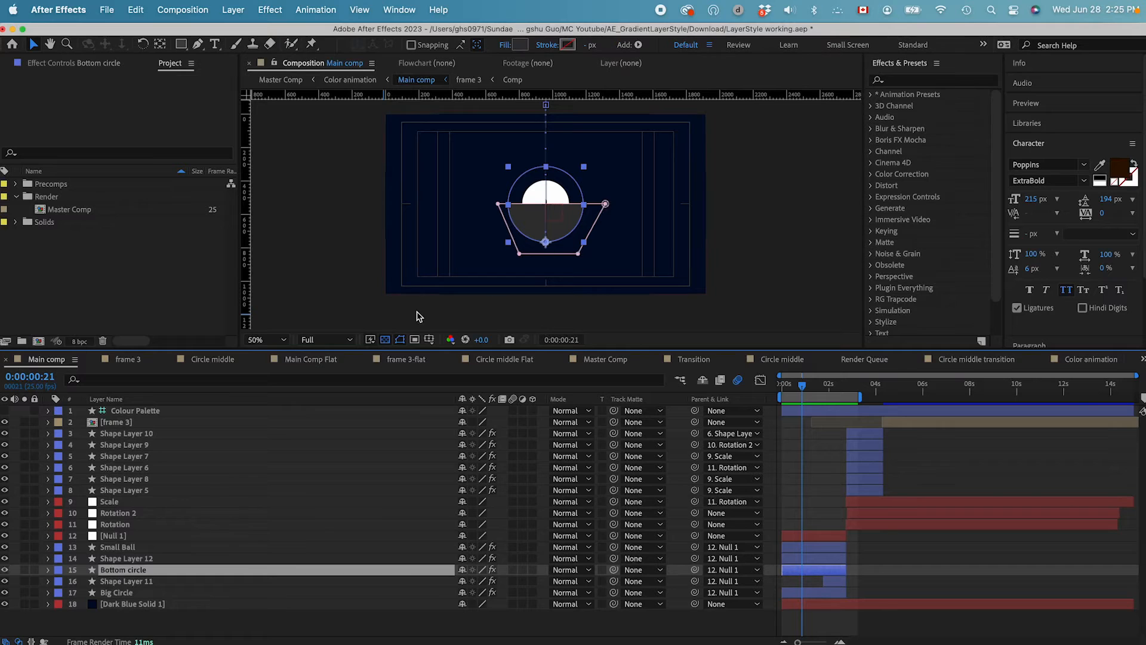
mouse_move(176, 547)
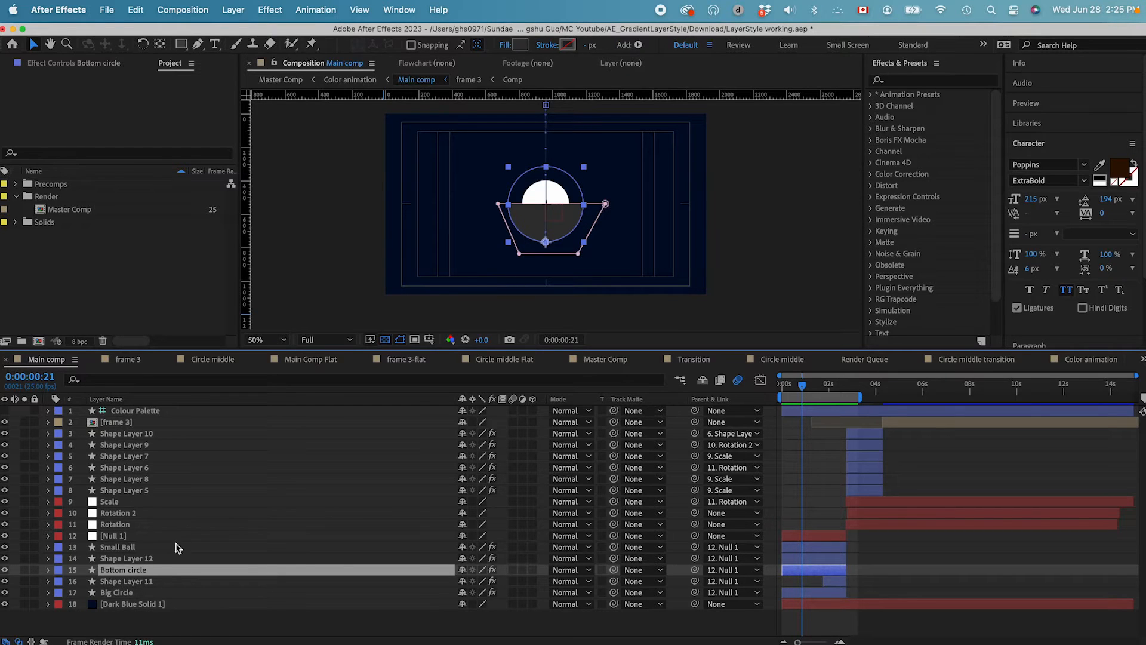
Add a Gradient Overlay layer style to the Bottom circle and expand its properties.
right_click(123, 569)
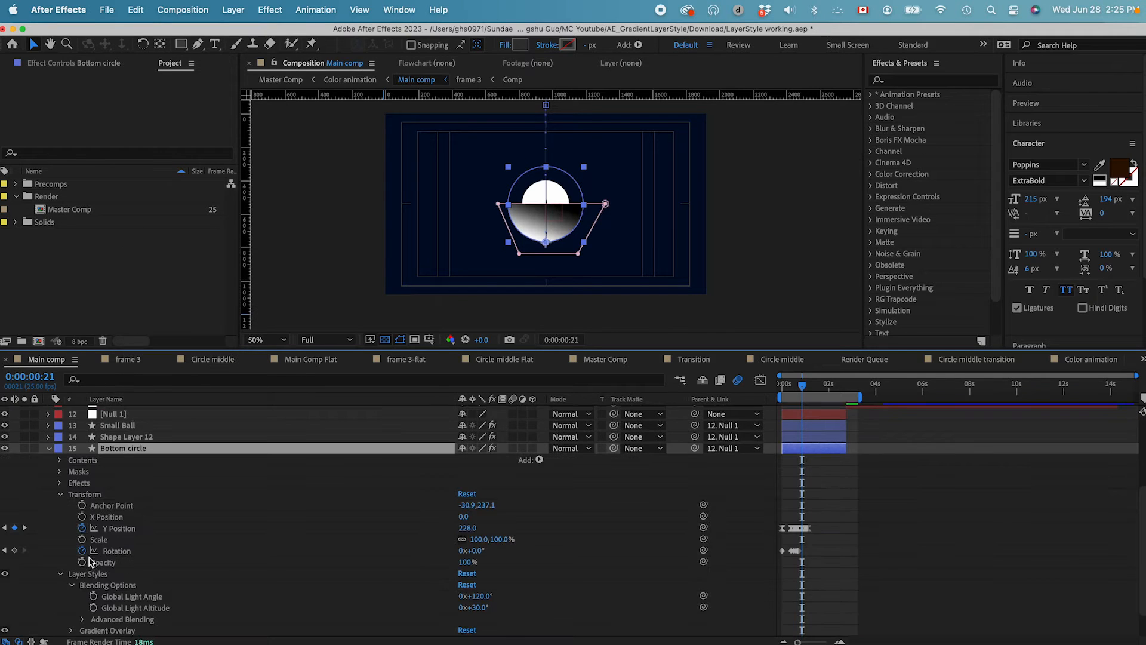
scroll("down", 3)
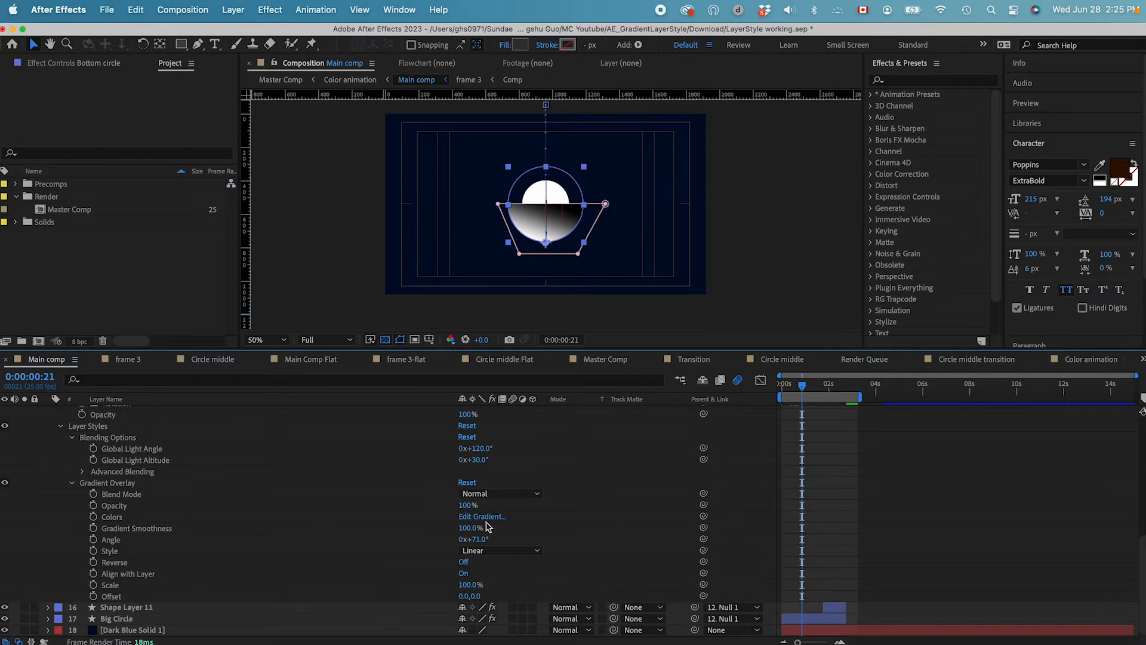
Recolour the Bottom circle gradient magenta–pink–orange using colours sampled from the palette swatches.
left_click(482, 516)
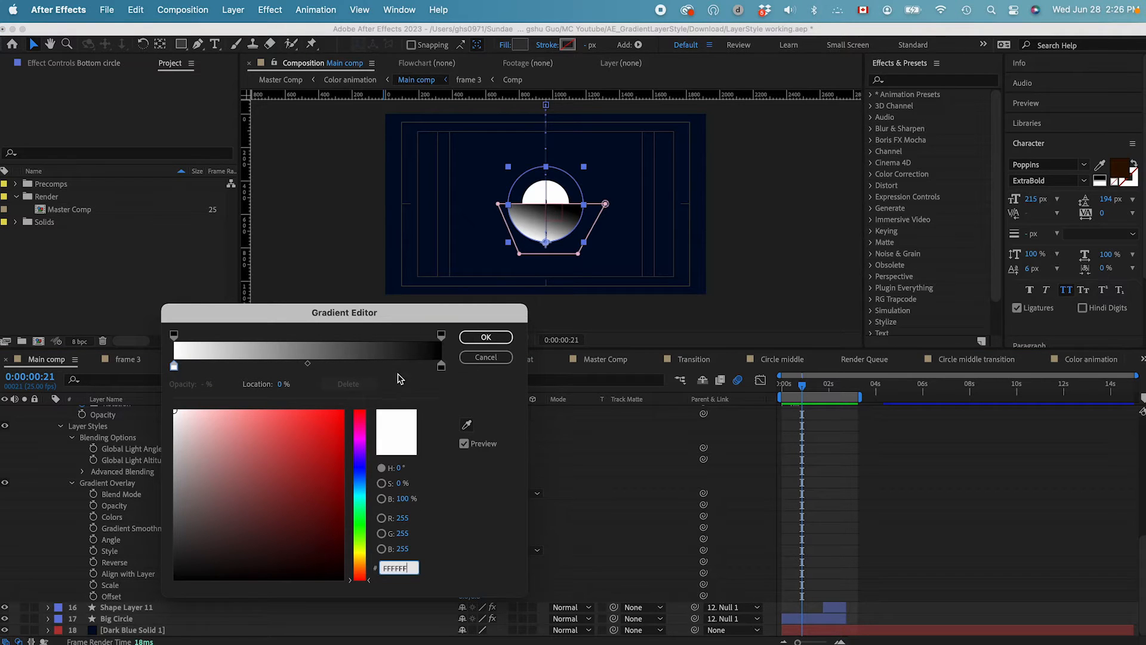
left_click(485, 336)
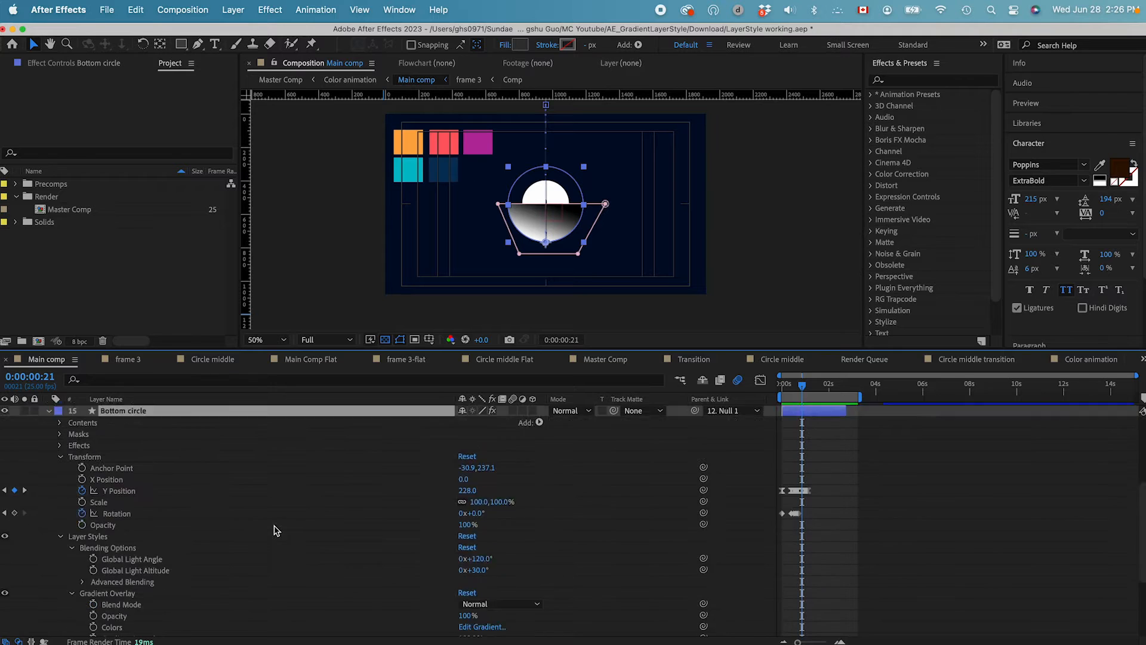
left_click(478, 643)
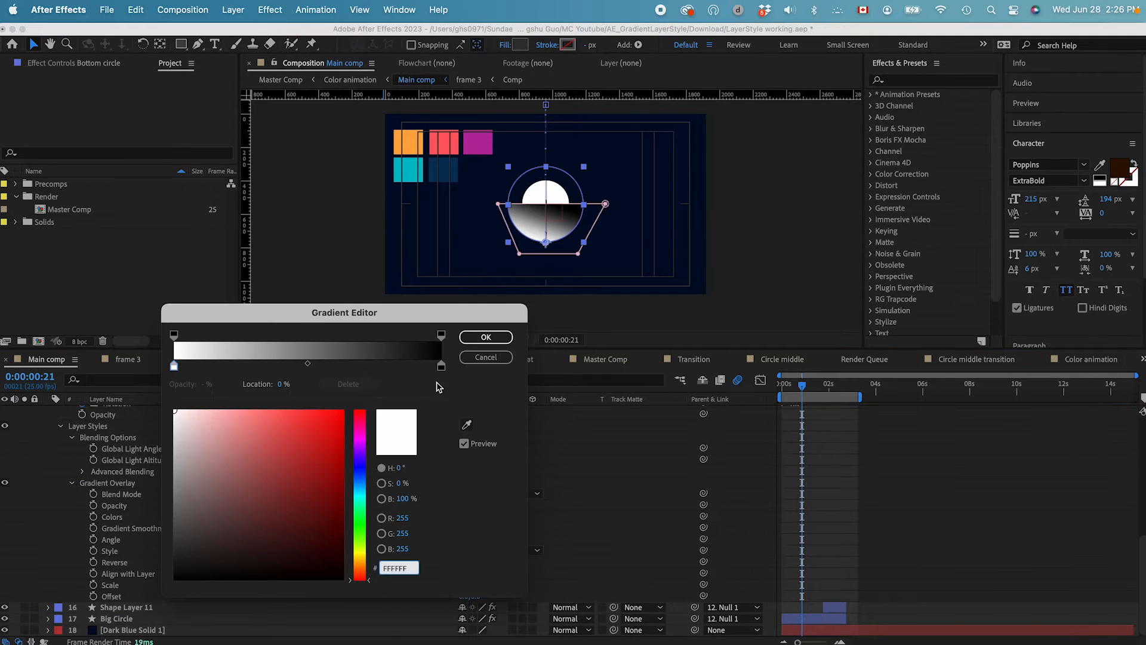
left_click(408, 172)
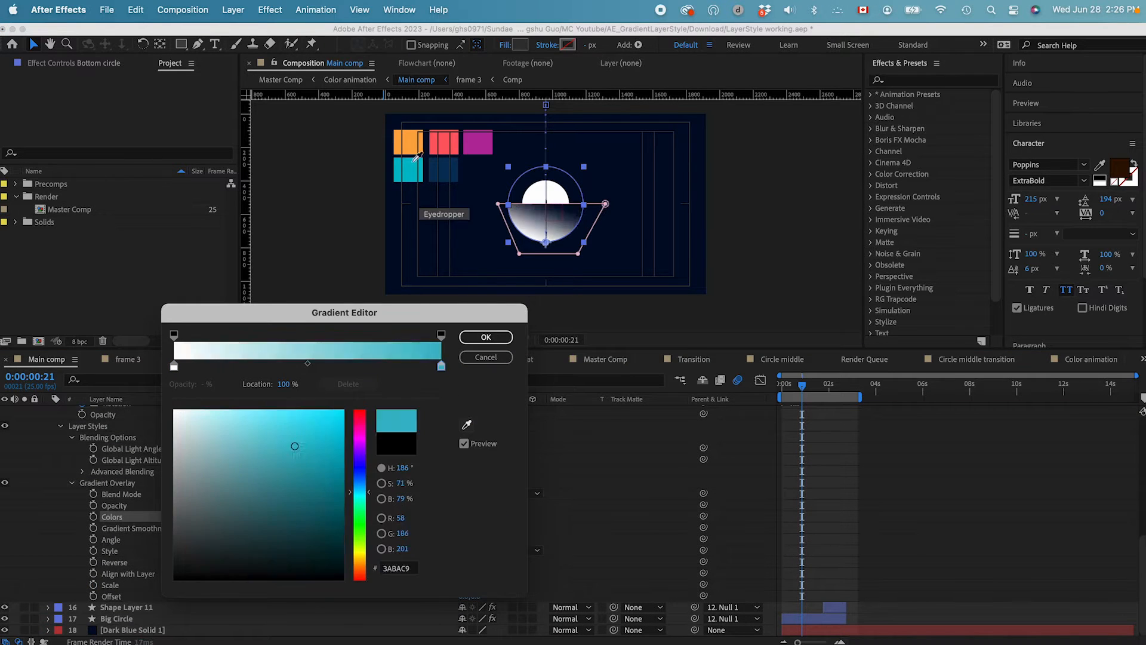
left_click(318, 366)
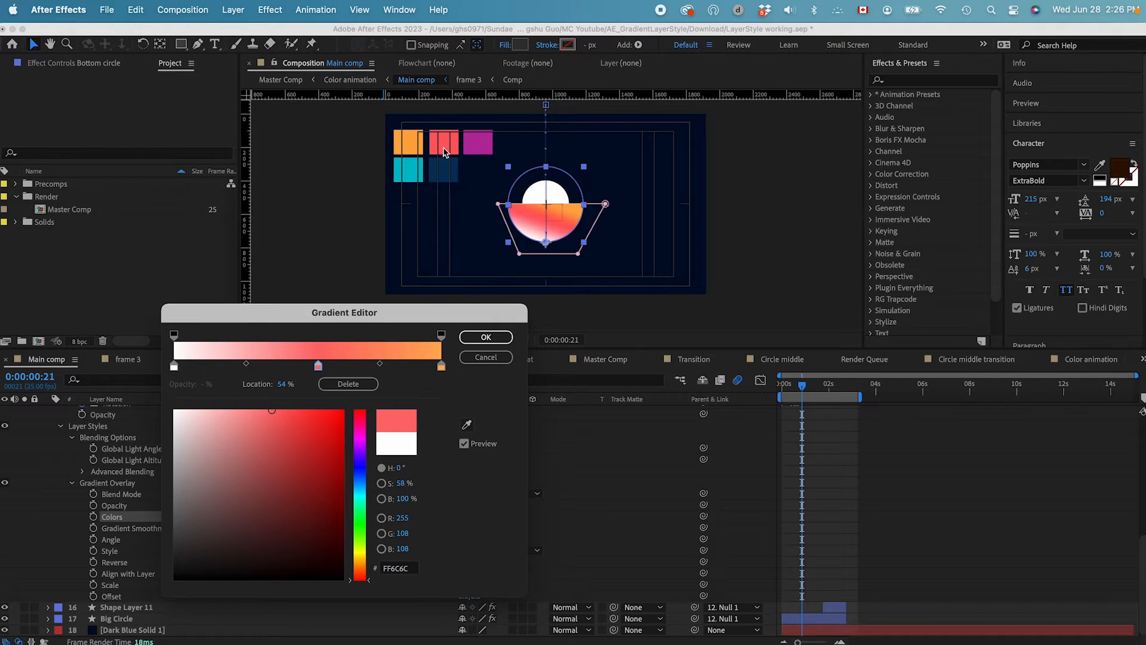
mouse_move(173, 370)
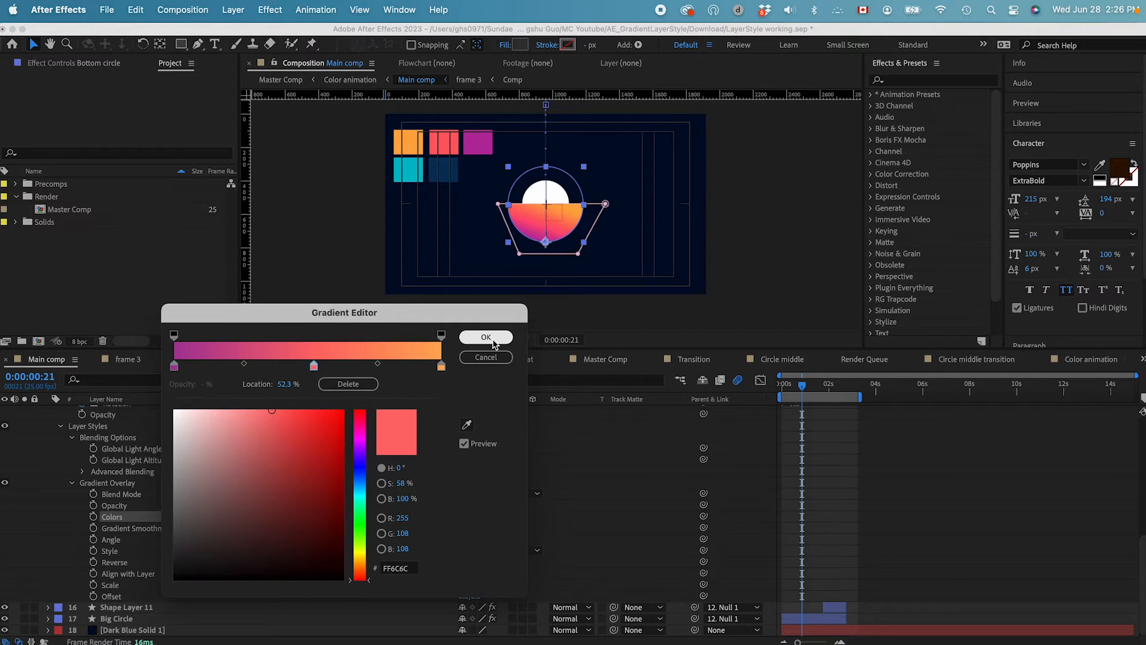
left_click(486, 337)
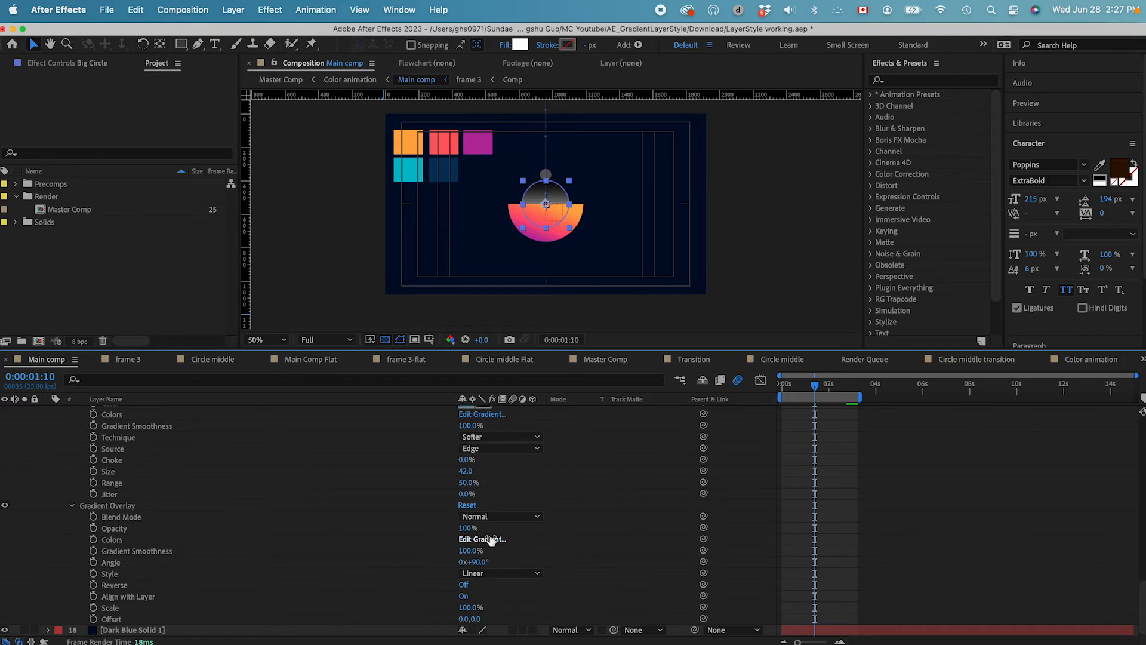
Give Big Circle a teal gradient from the swatch, then add Inner Glow plus Echo, Glow and Noise effects.
left_click(483, 539)
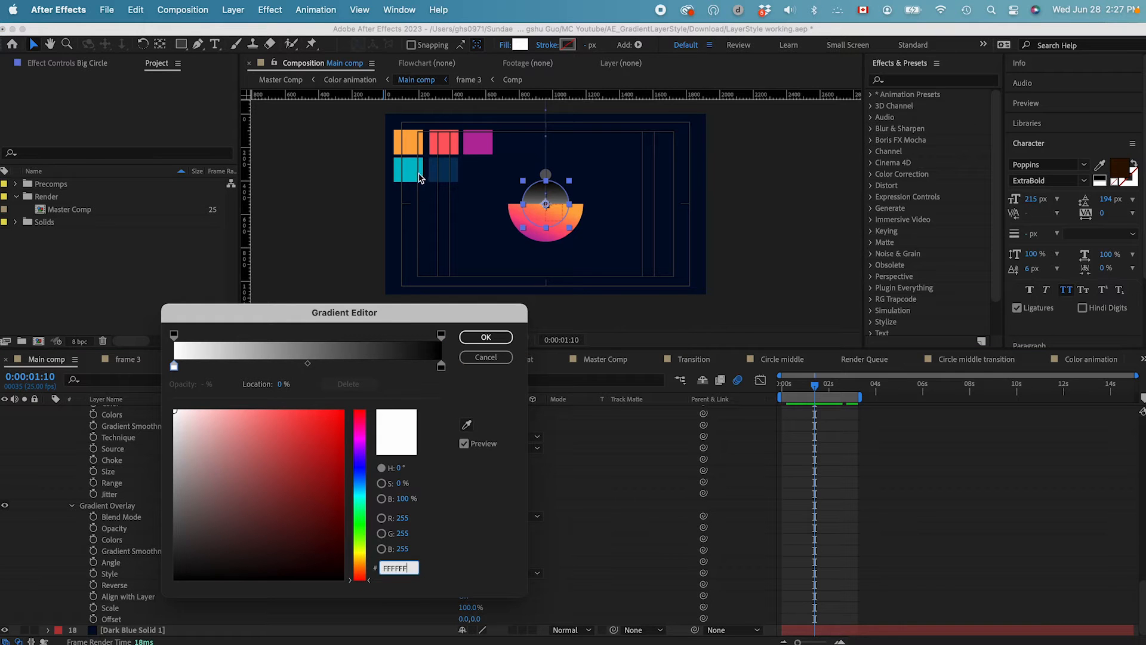
left_click(486, 337)
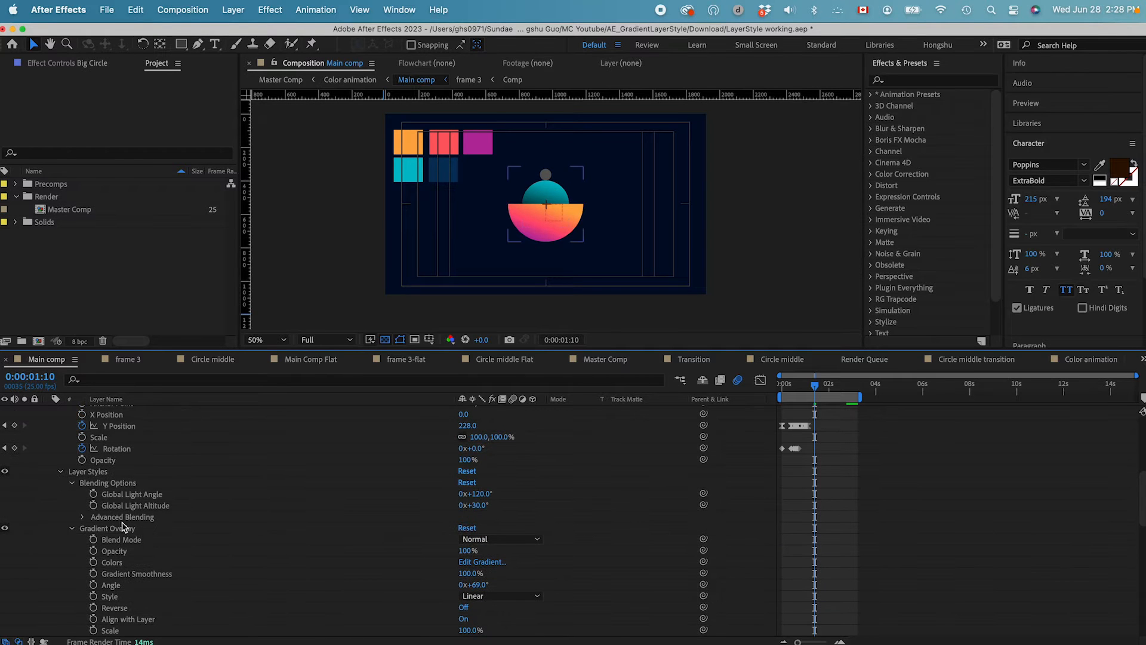
left_click(546, 213)
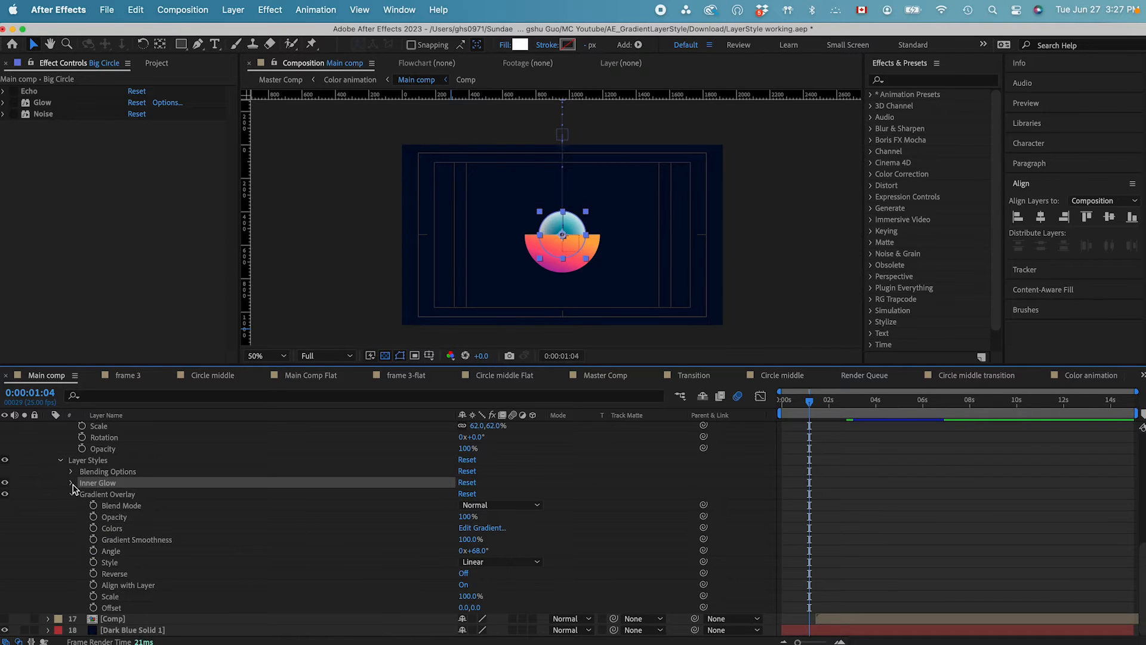
Lower Big Circle's Inner Glow opacity to 31% and give Small Ball Glow, Noise and Deep Glow effects.
left_click(71, 482)
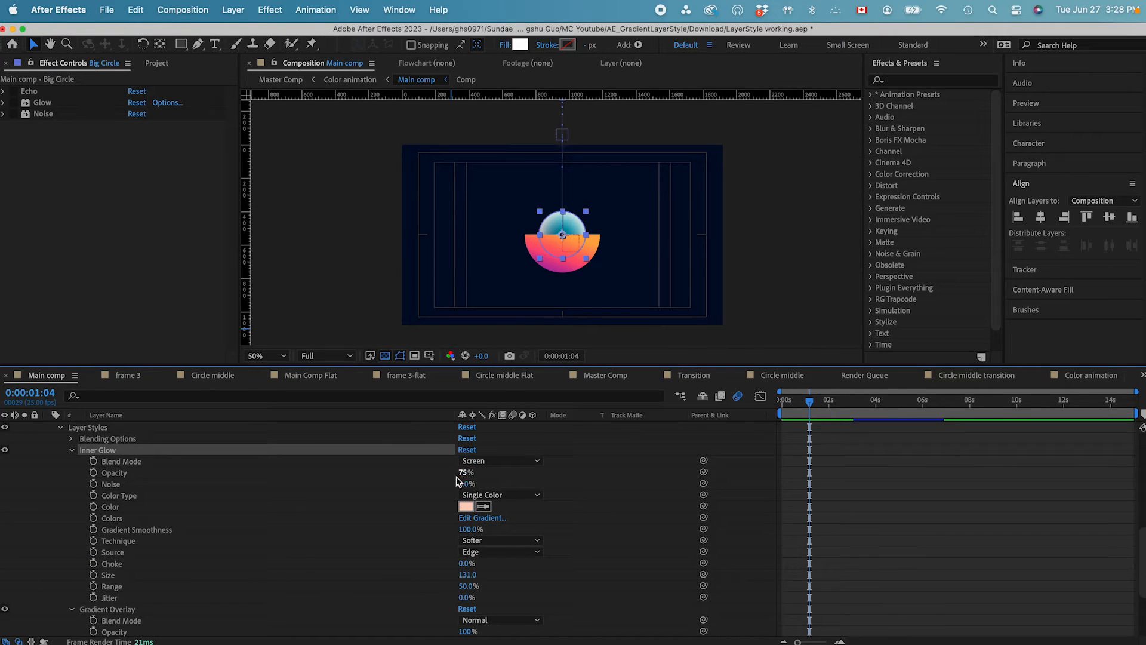
left_click_drag(465, 471, 463, 471)
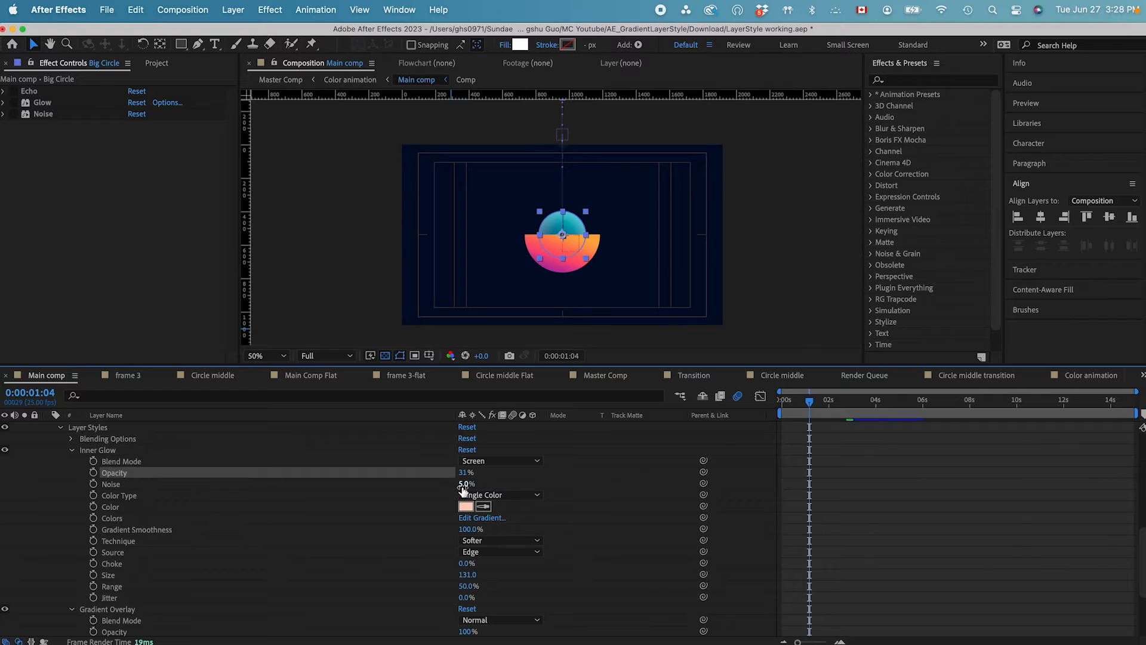
left_click(461, 506)
type("echo")
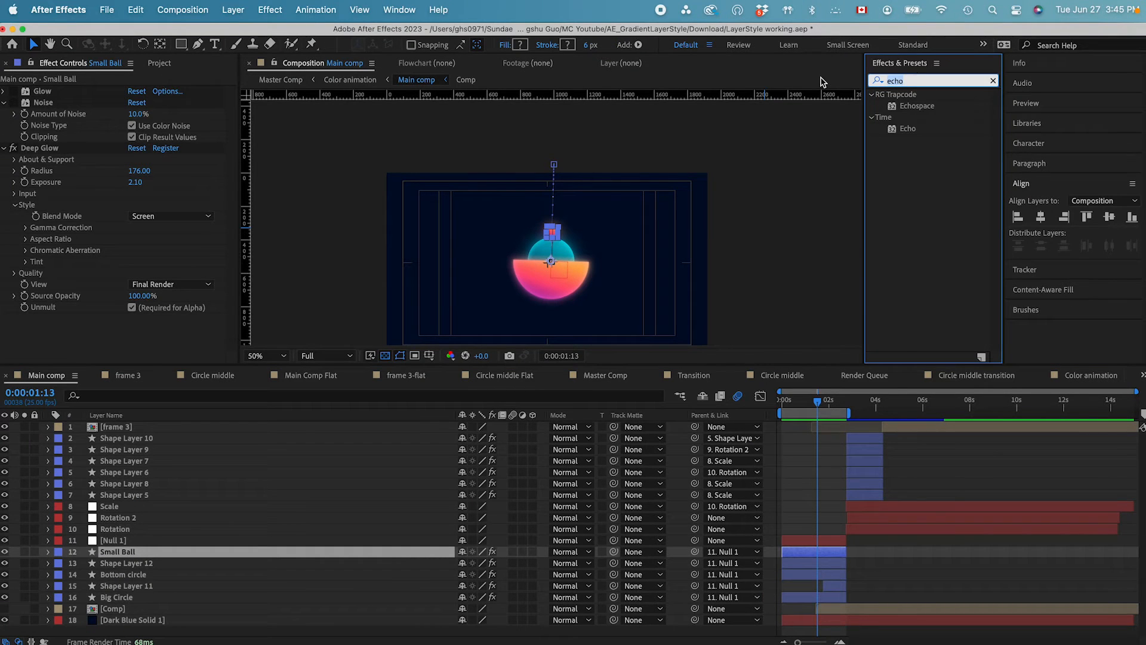
Apply Echo to Small Ball with Echo Time −0.002 and 10 echoes, and enable frame blending.
double_click(908, 129)
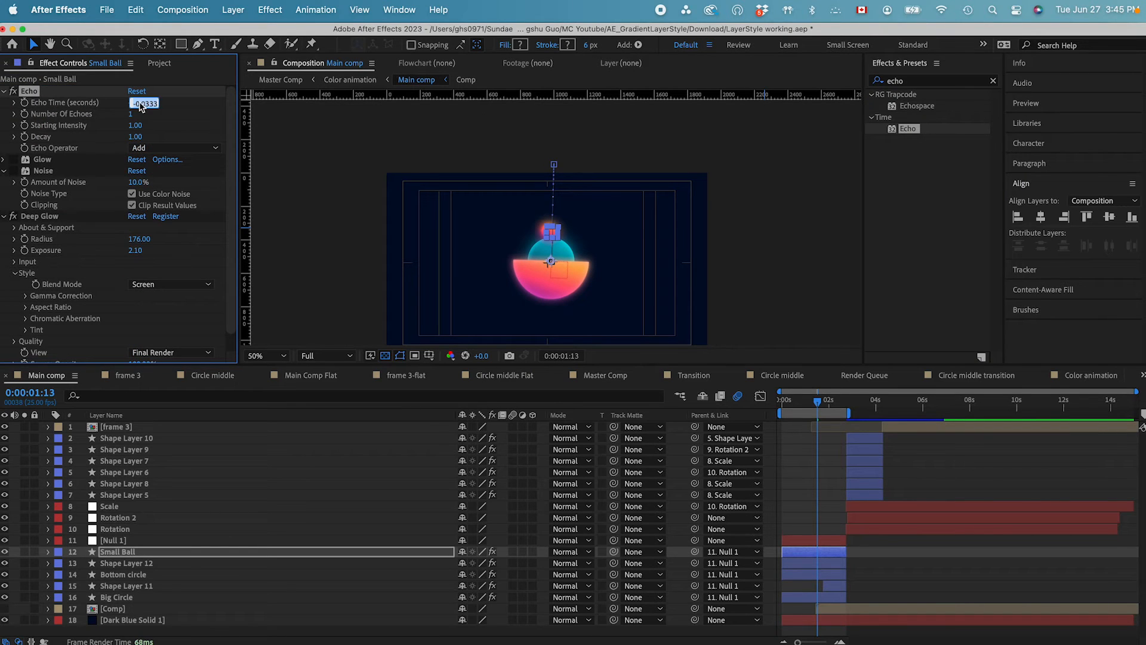
type("-0.0002")
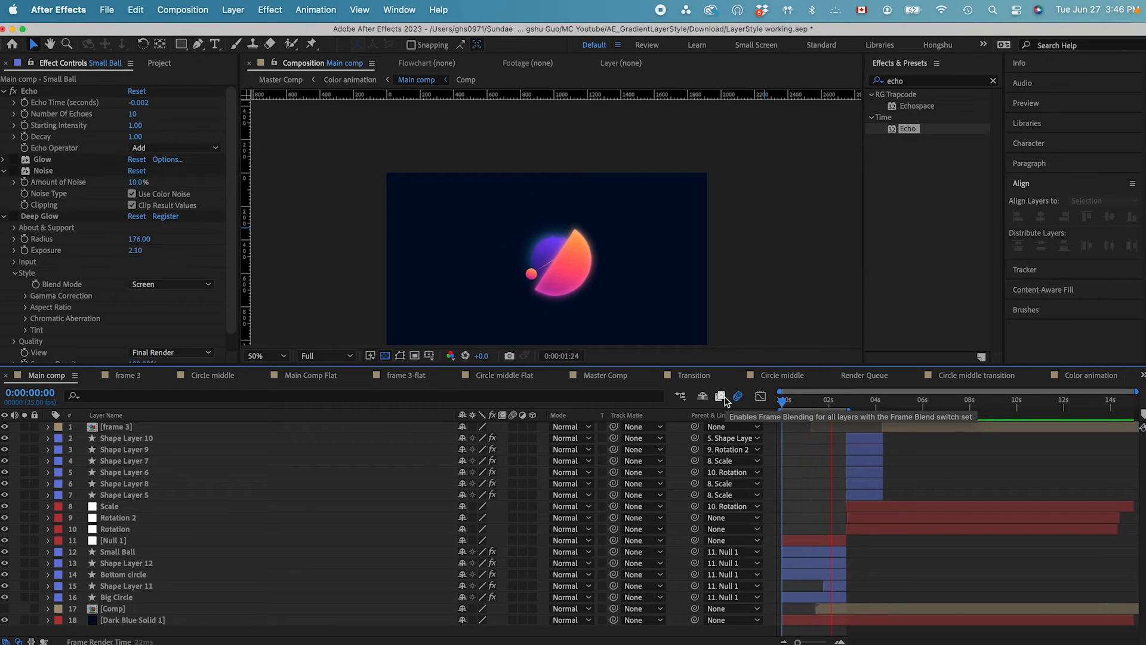
left_click(232, 9)
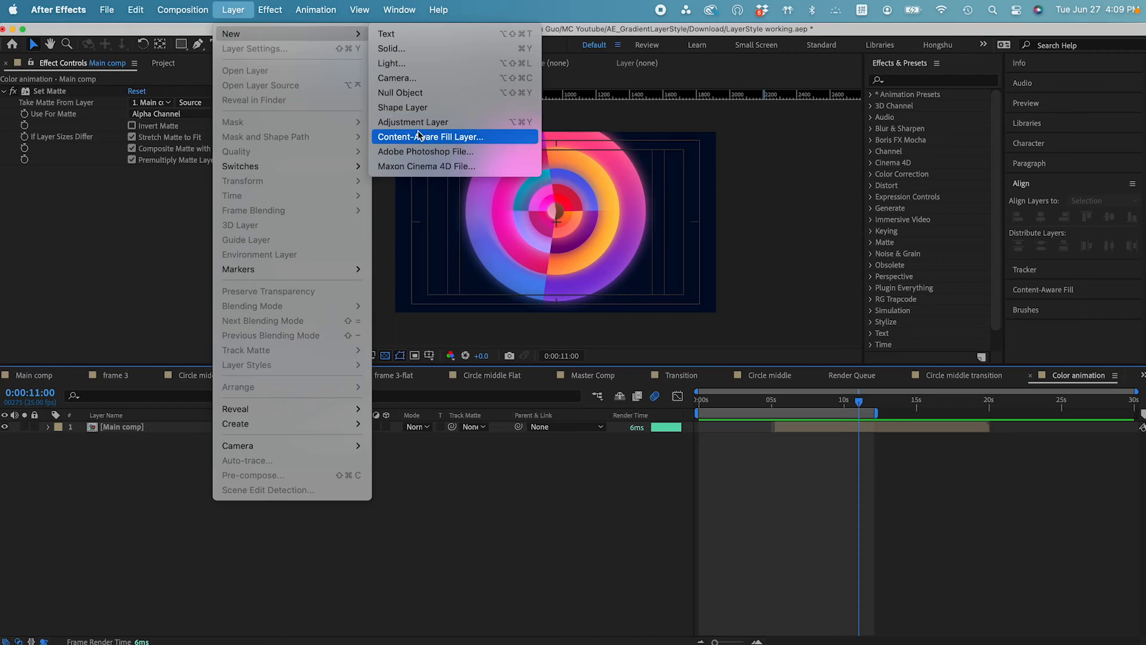
Add an adjustment layer above Main comp in Color animation and search effects for noise.
left_click(413, 122)
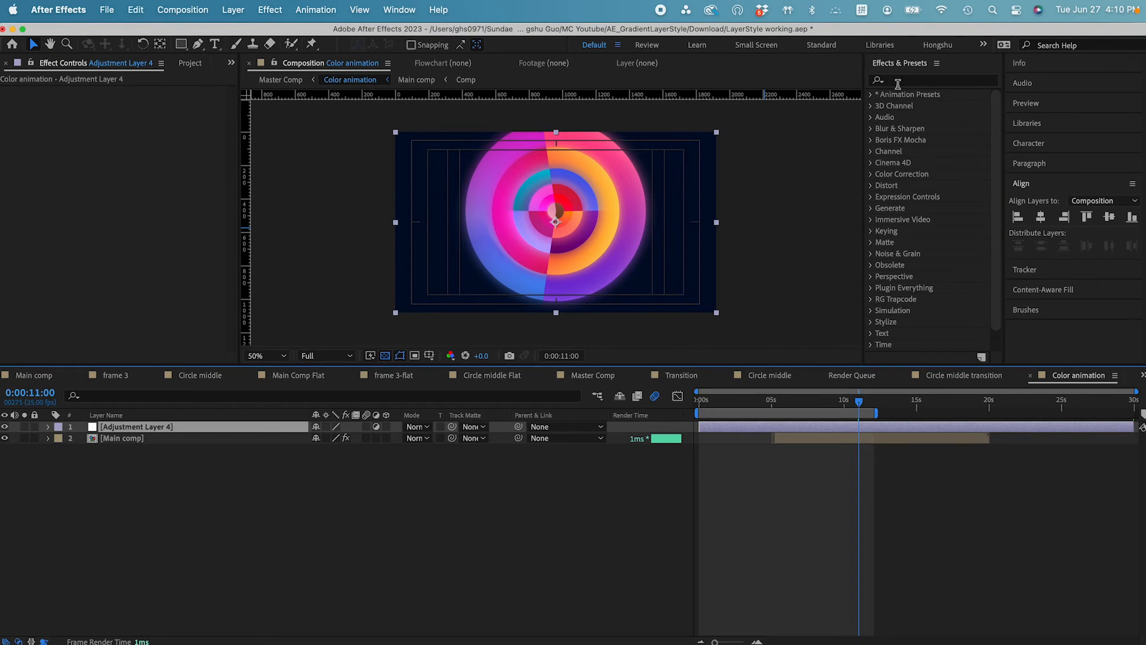
type("noise")
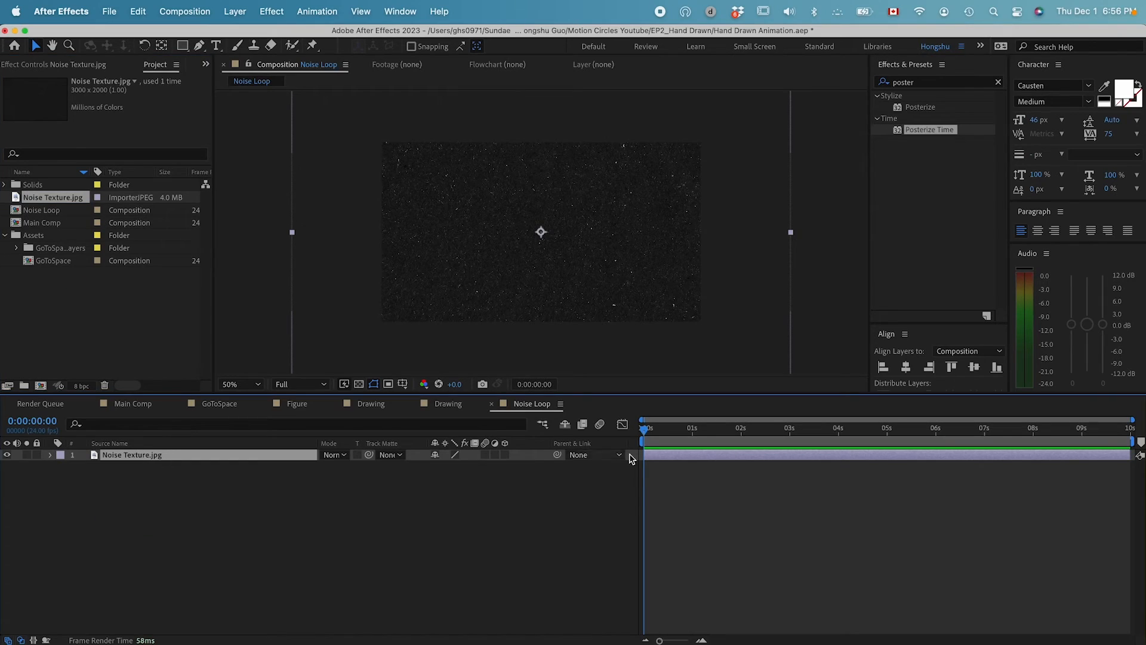
Keyframe Noise Texture.jpg rotation to 212° over the first second and set the keyframes to hold.
key("r")
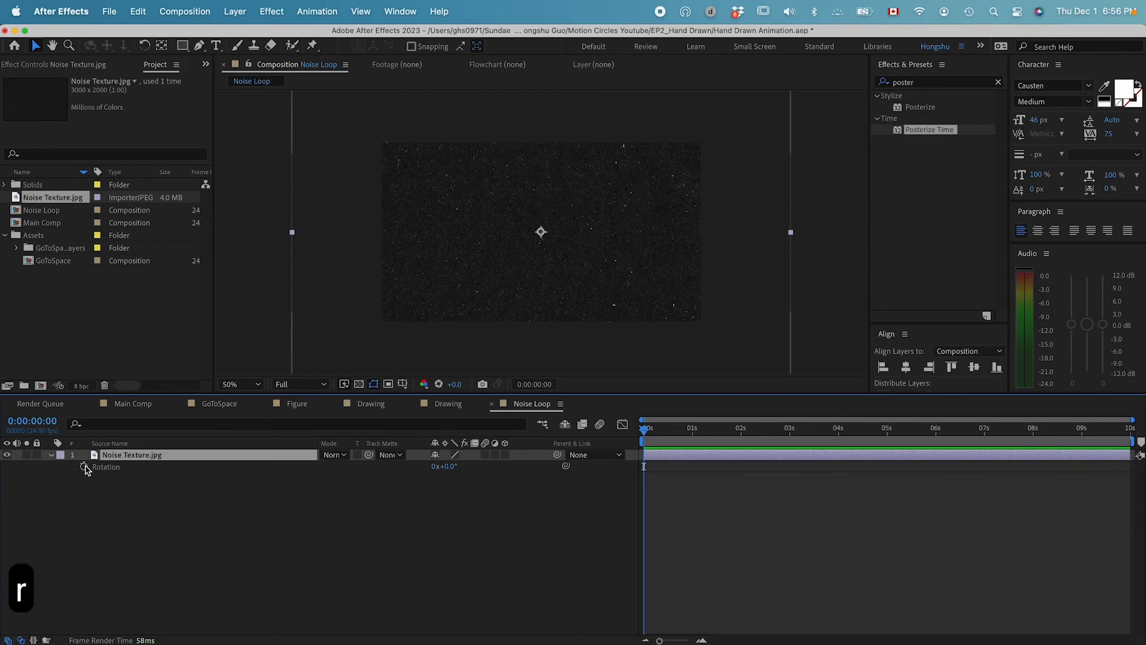
left_click(84, 466)
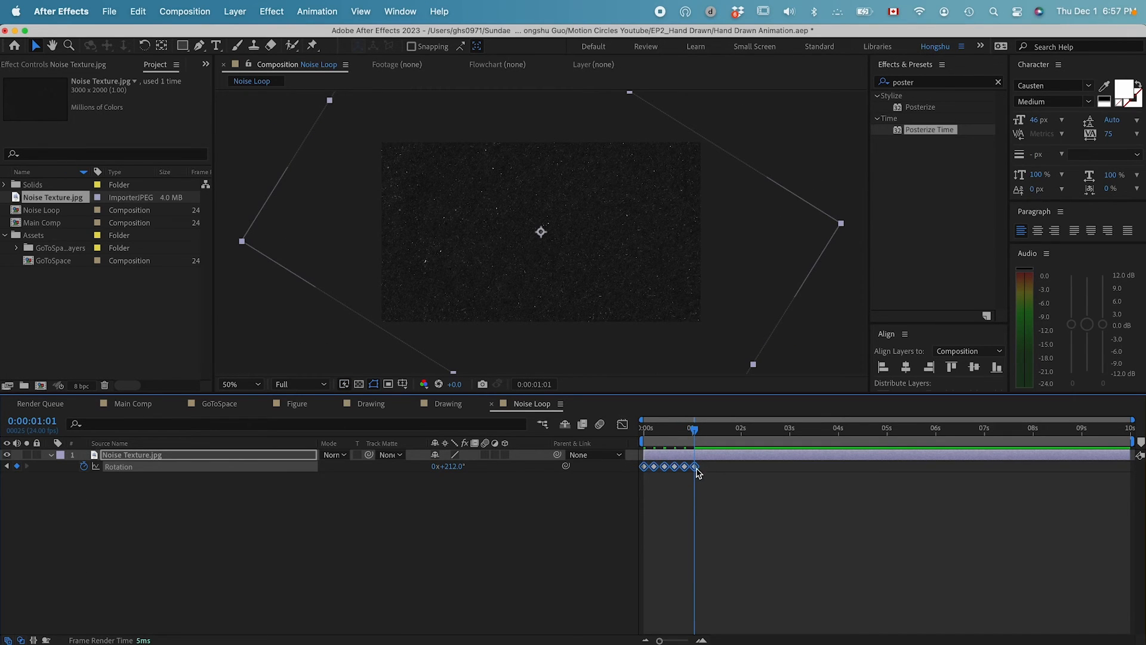
right_click(694, 467)
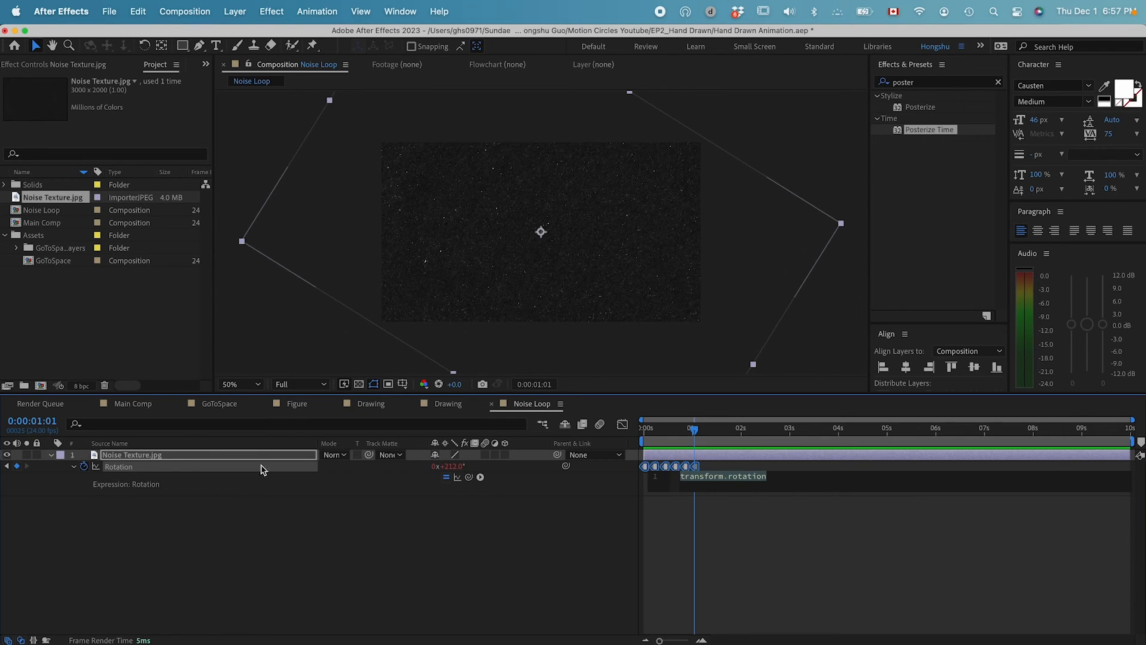
Set the rotation expression to loopOut() so the keyframed spin repeats through Noise Loop.
type("loo")
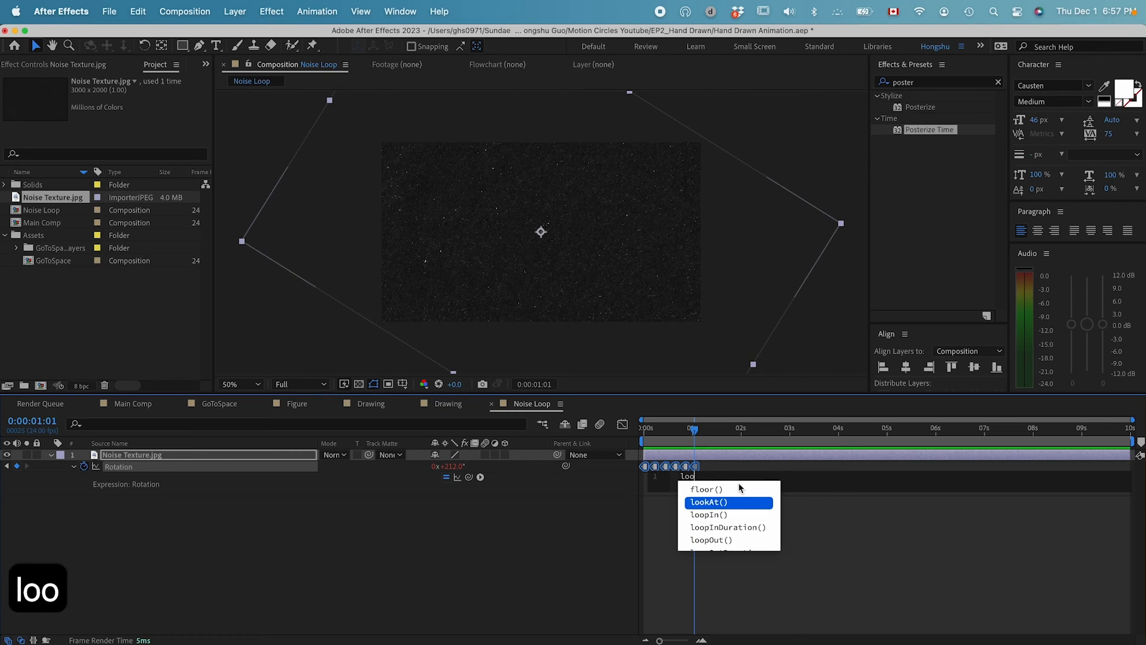
left_click(711, 539)
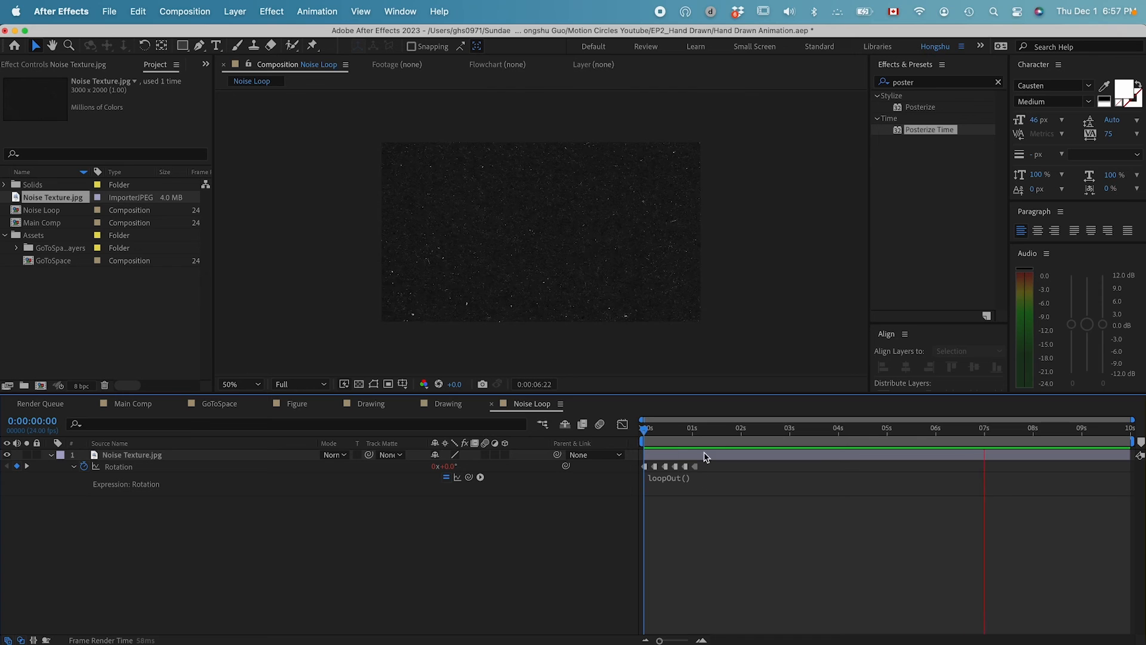
left_click(645, 427)
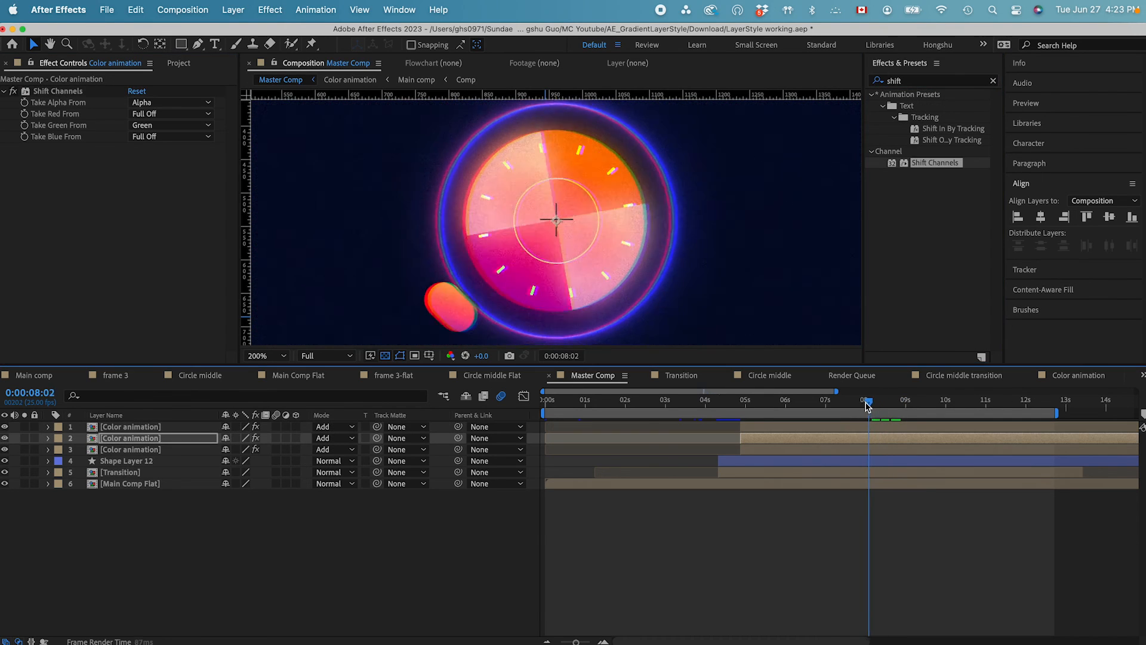
left_click(917, 401)
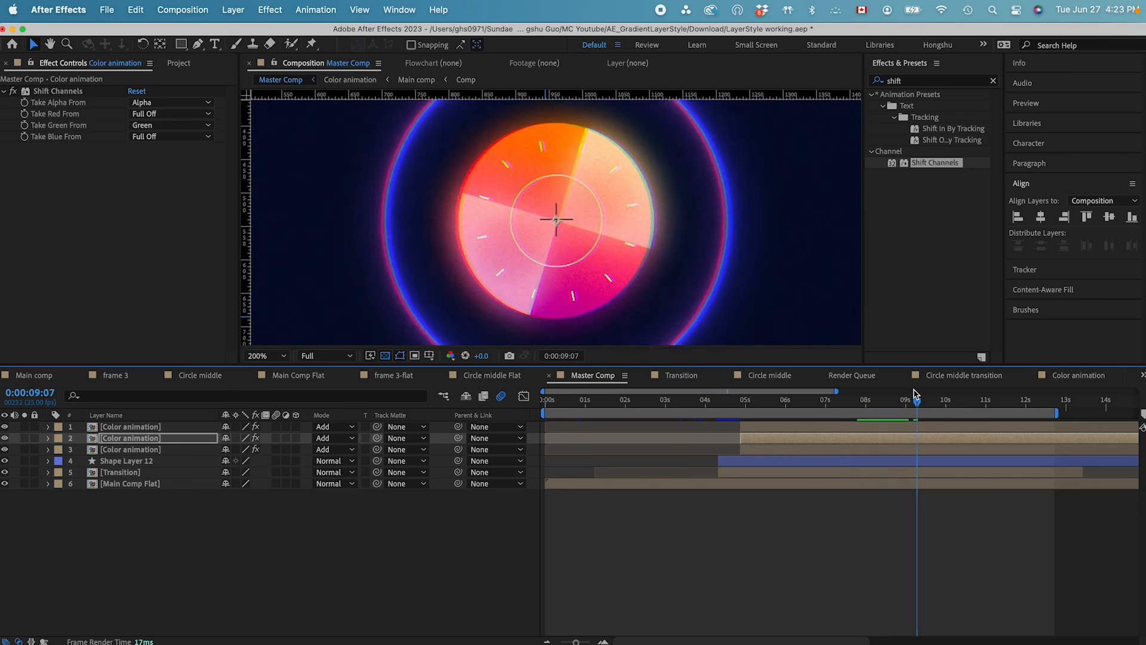